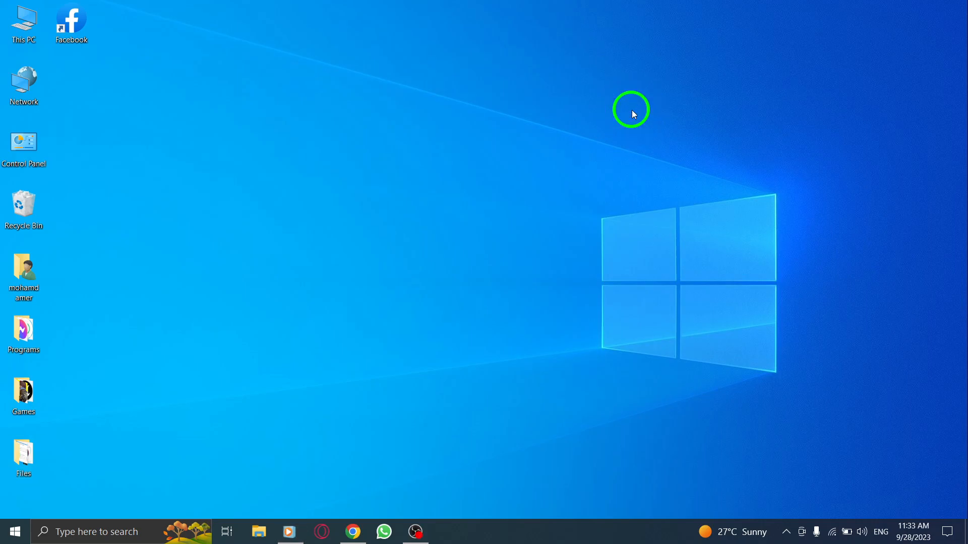
mouse_move(292, 279)
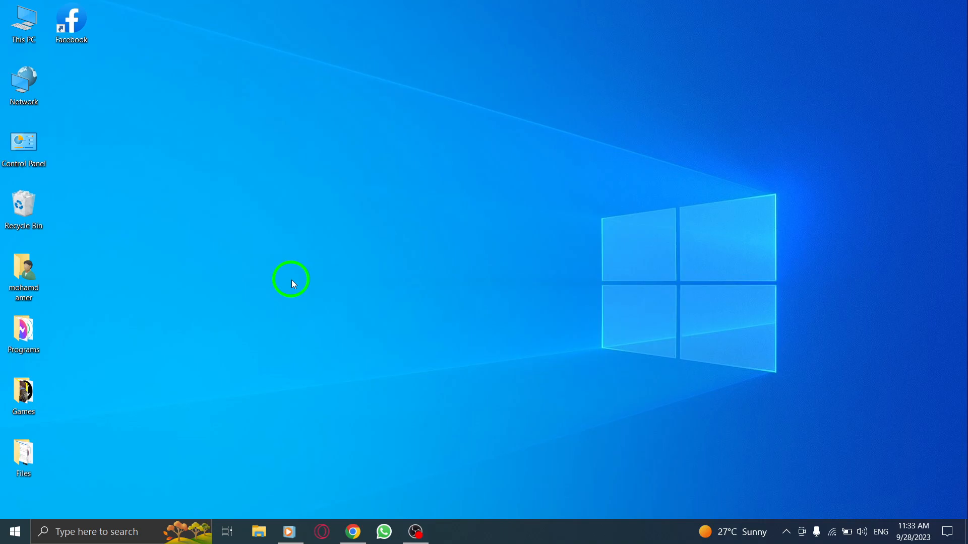
mouse_move(395, 326)
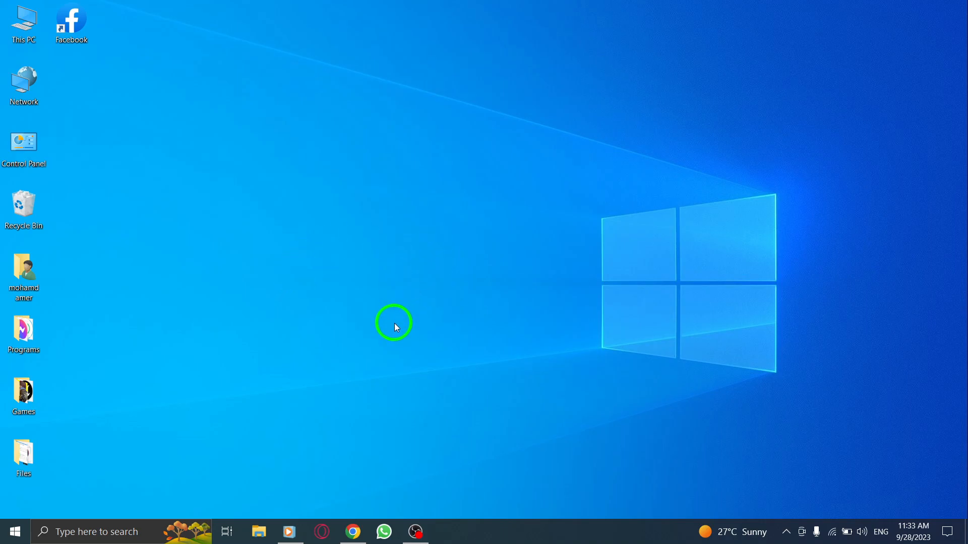
- Launch Facebook from the desktop shortcut to reach the home feed
click(351, 531)
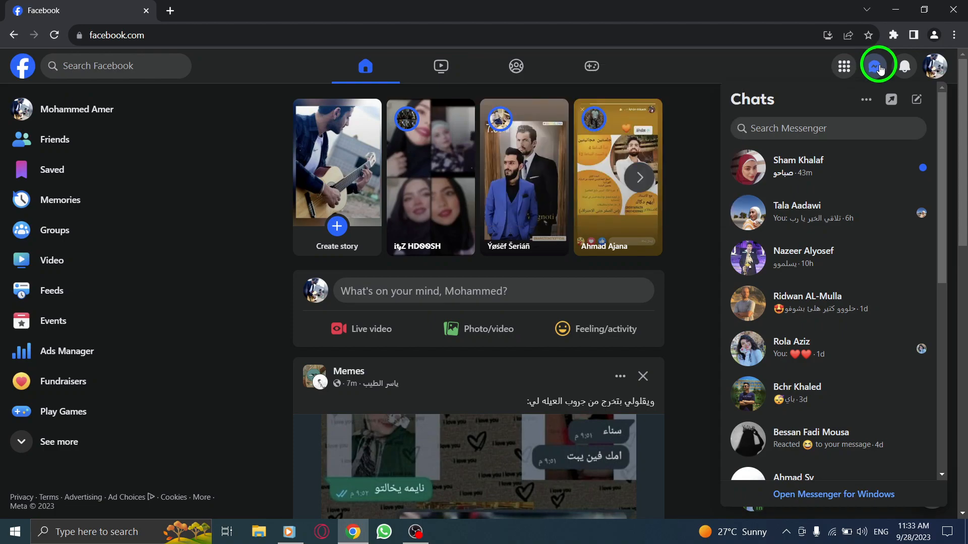
mouse_move(864, 100)
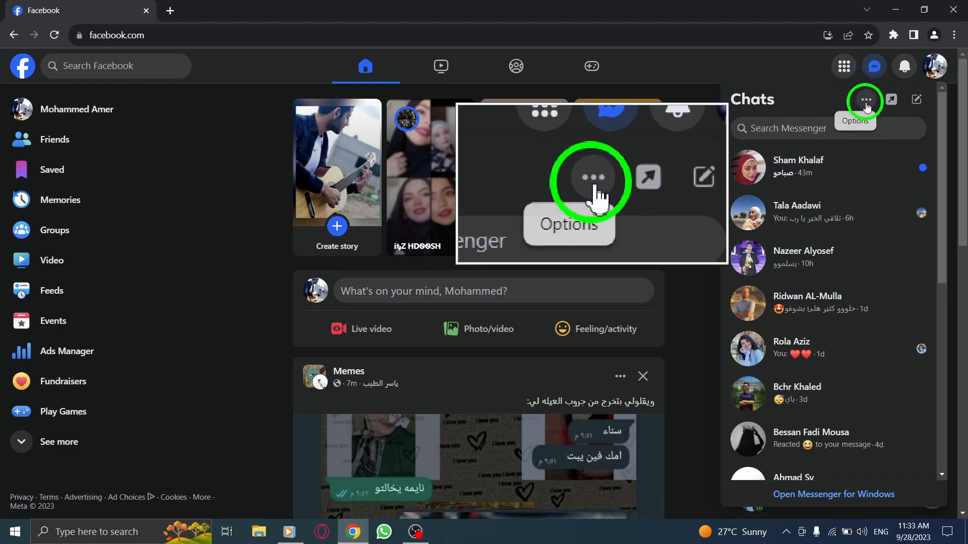
- Open Message Requests from the Chats options menu
click(864, 101)
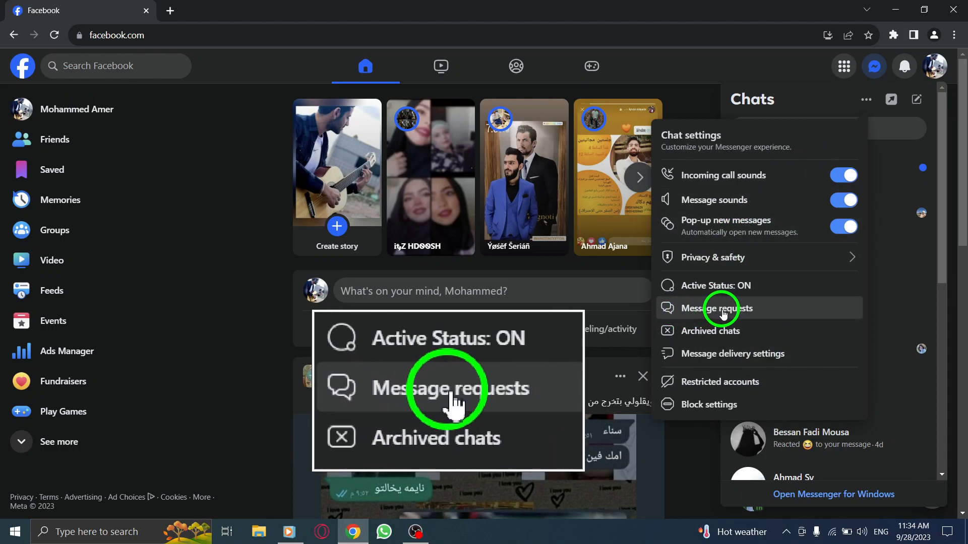
click(720, 308)
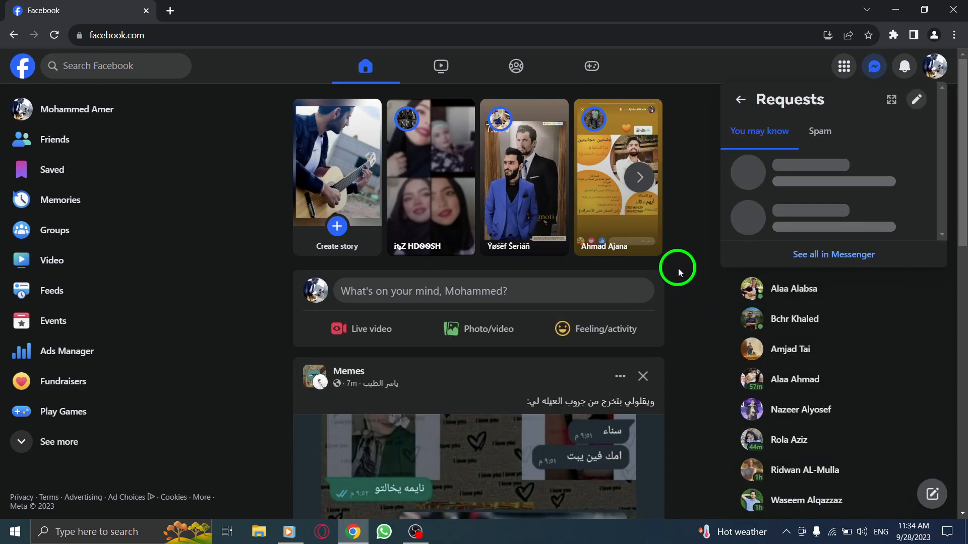
mouse_move(758, 200)
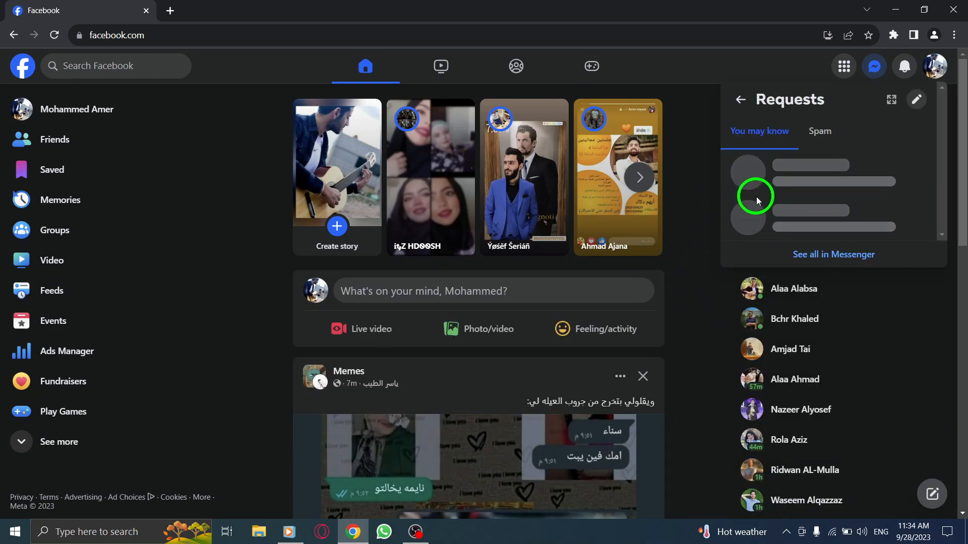
mouse_move(740, 204)
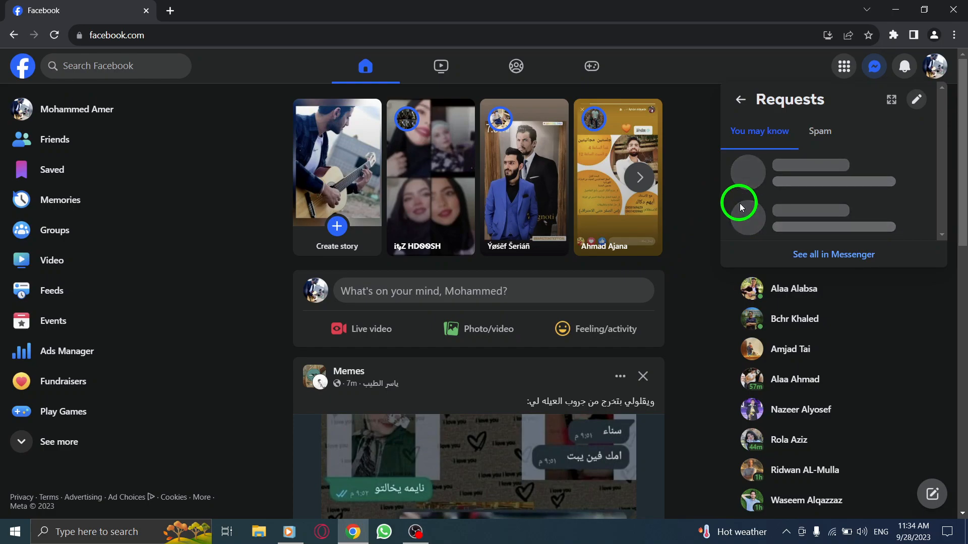
mouse_move(700, 188)
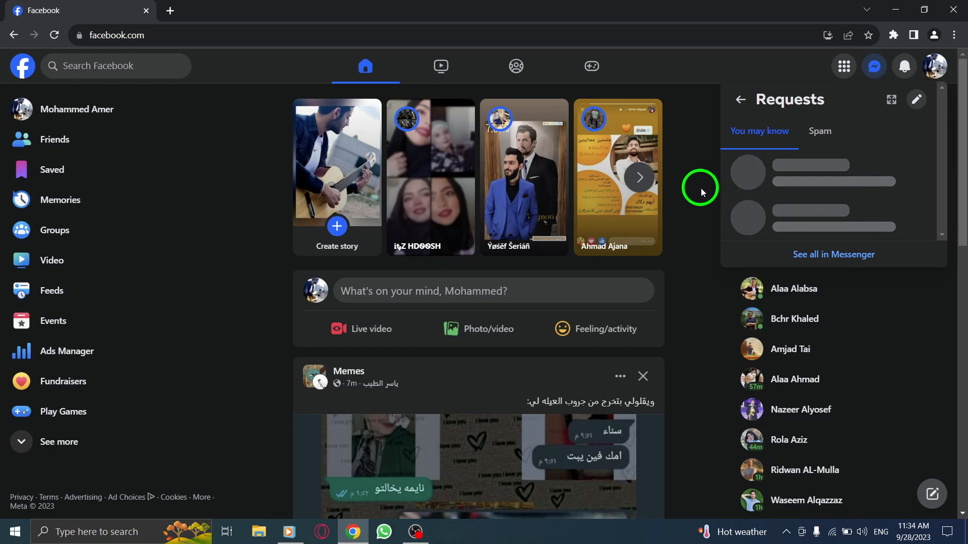